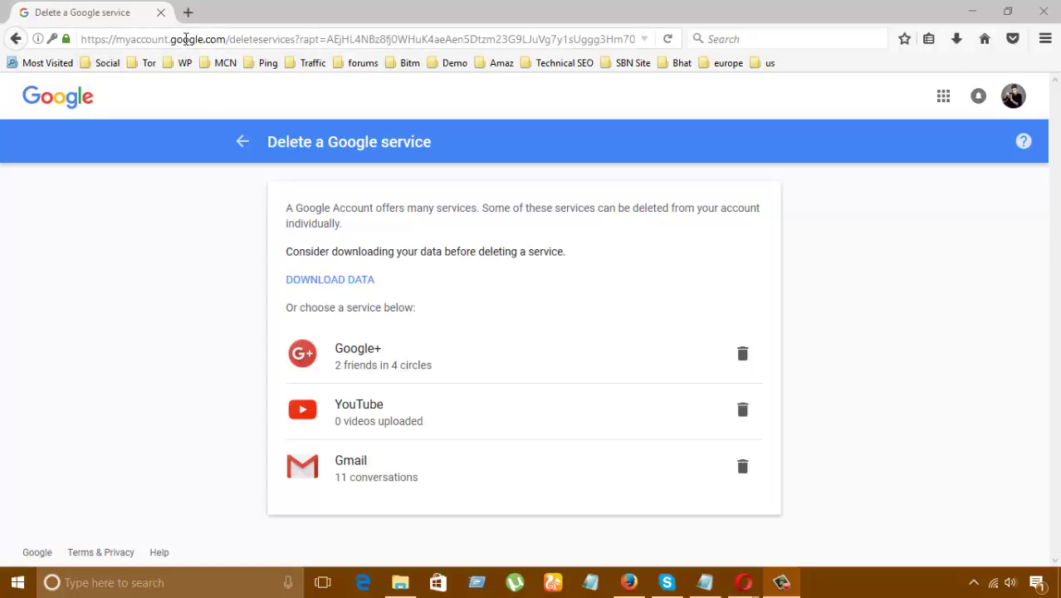
Navigate from the Delete a Google service page to the Google+ home stream.
click(366, 40)
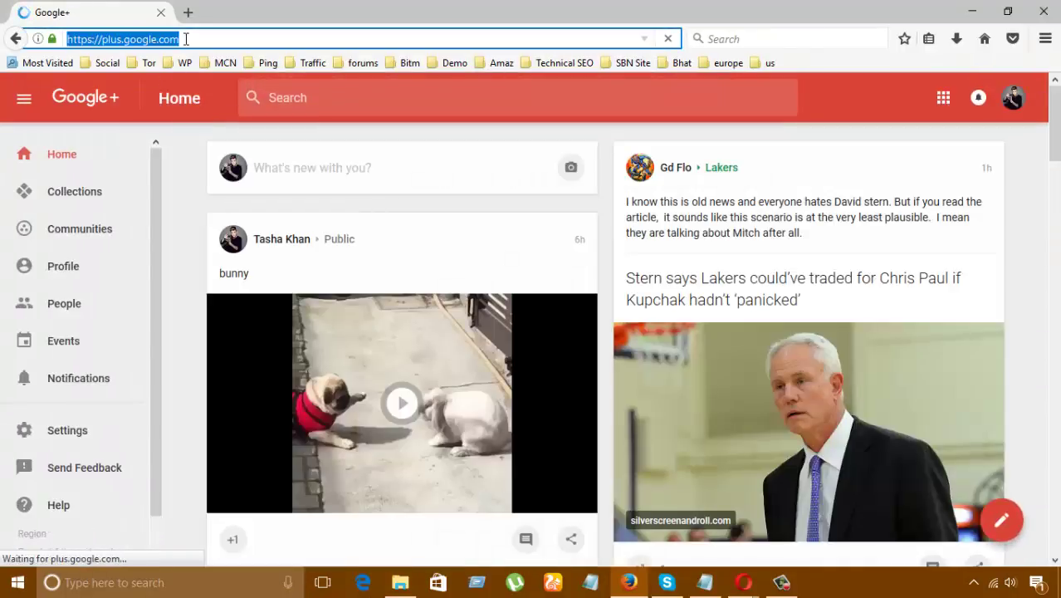
text(https://myaccount.google.com/preferences)
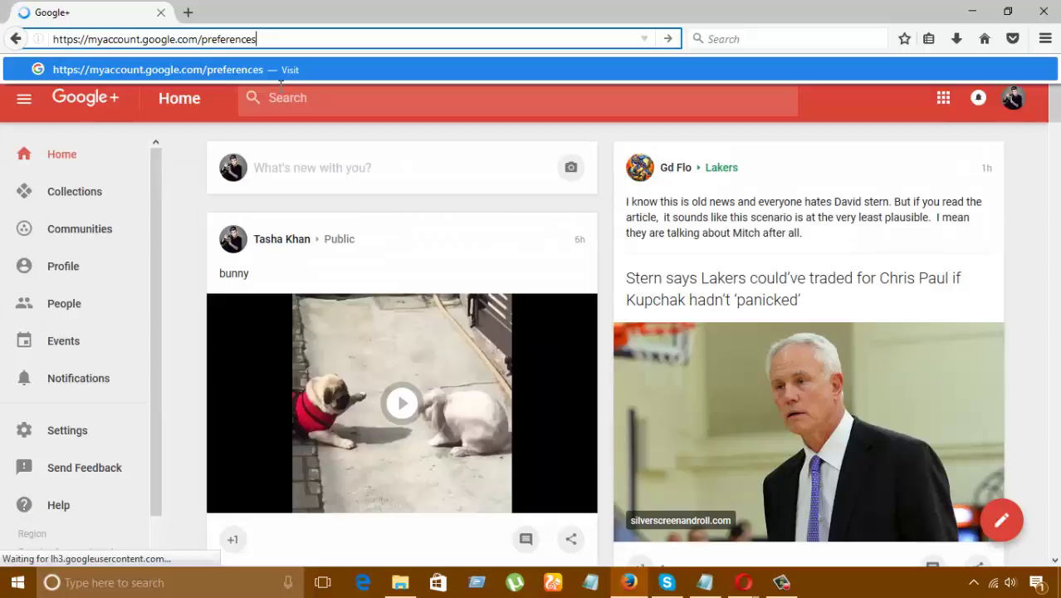
key(Return)
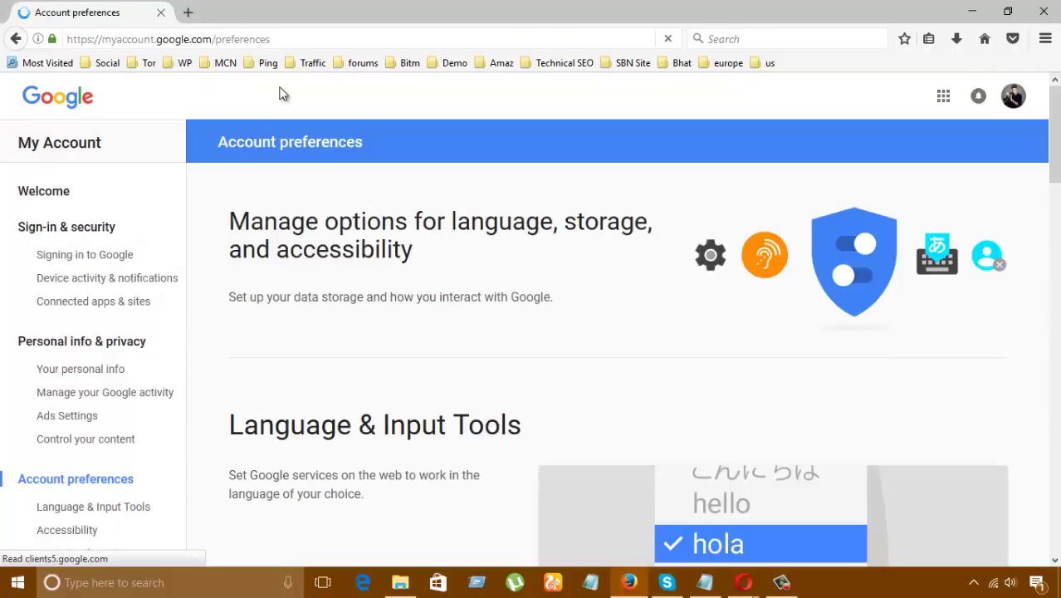
Scroll the preferences page to bring the 'Delete your account or services' card into view.
scroll(down, 3)
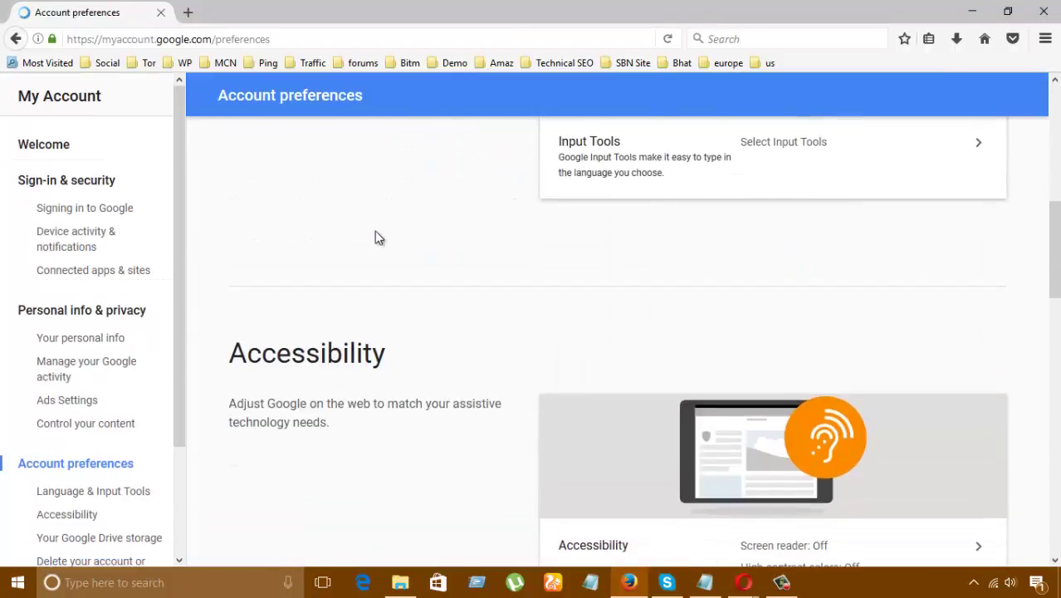
scroll(down, 3)
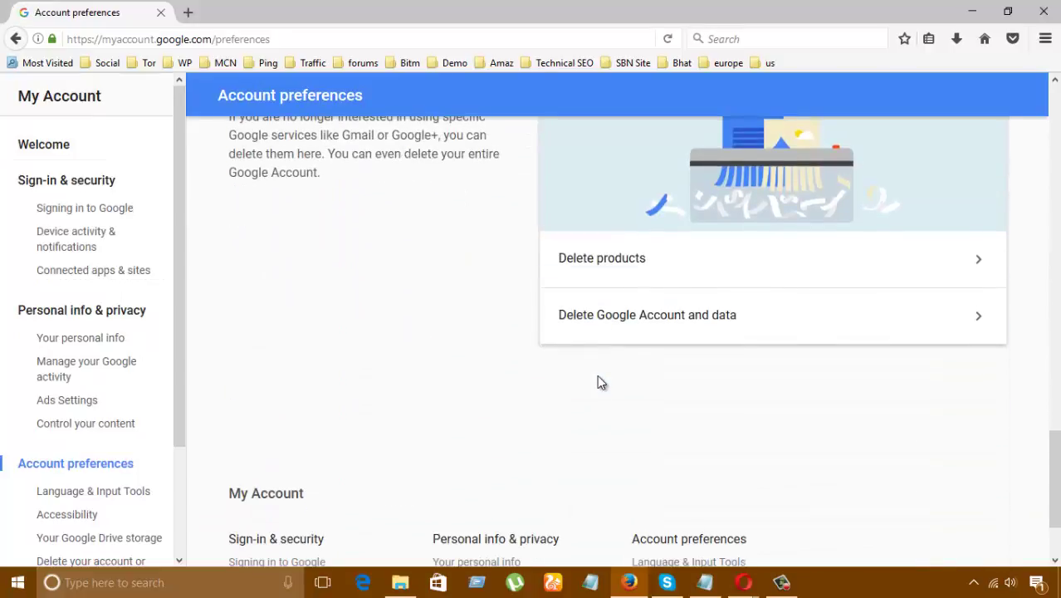
scroll(up, 3)
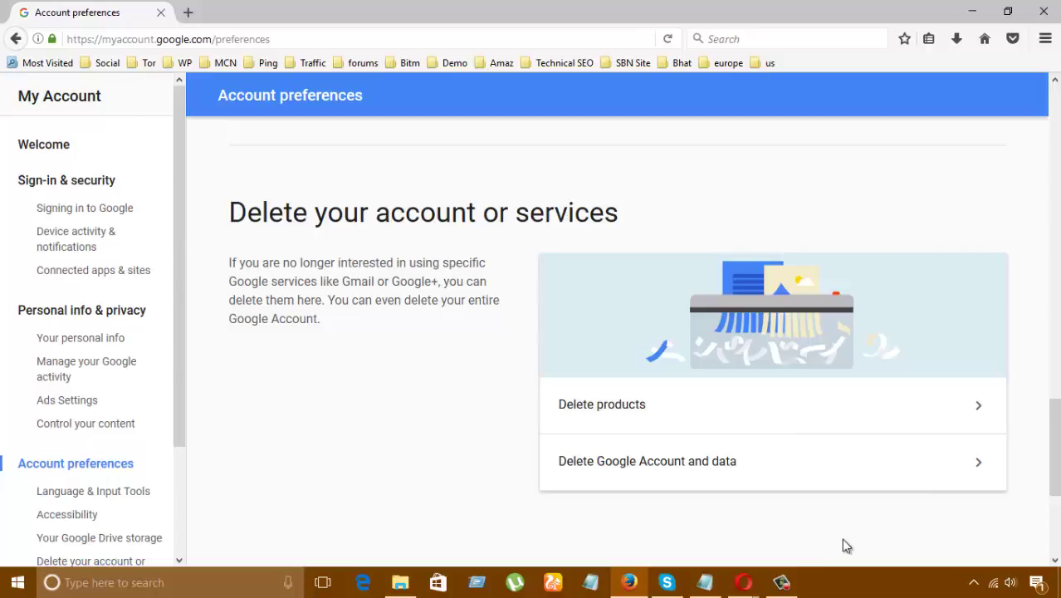
mouse_move(508, 439)
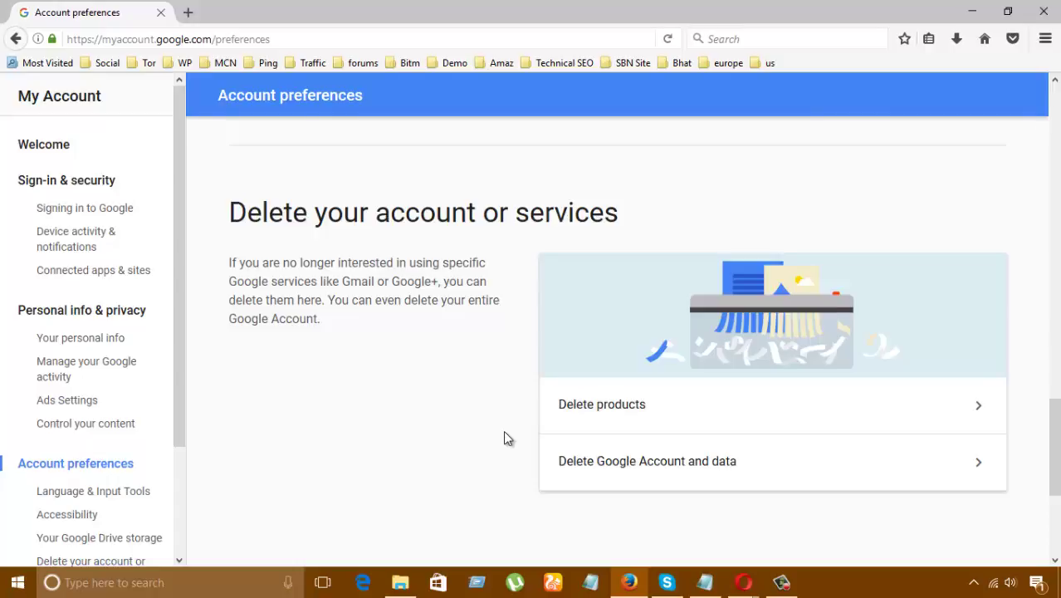
mouse_move(611, 455)
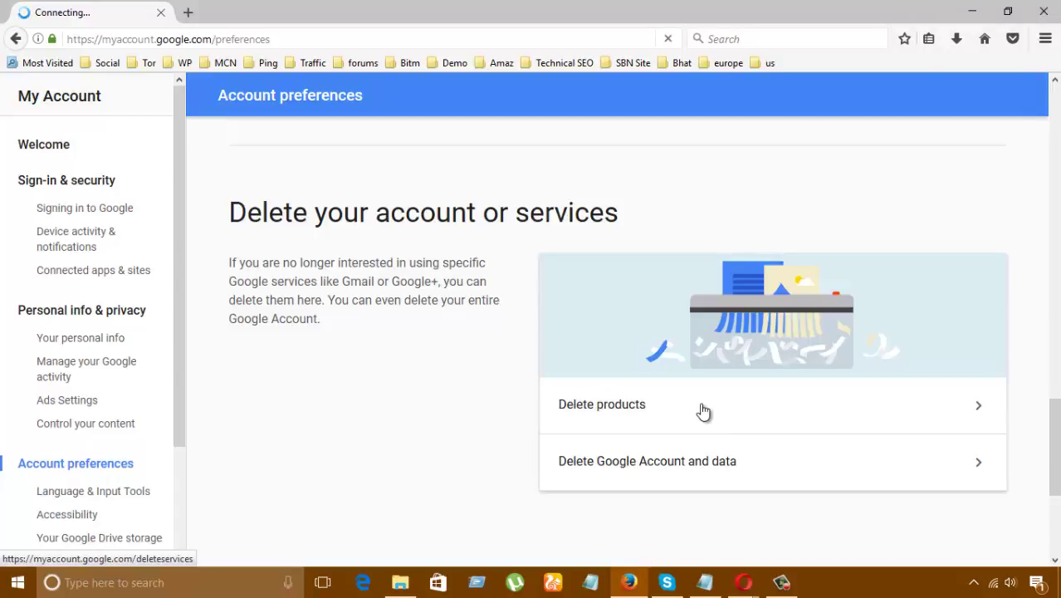
Choose 'Delete products' to begin deleting individual Google services.
click(601, 405)
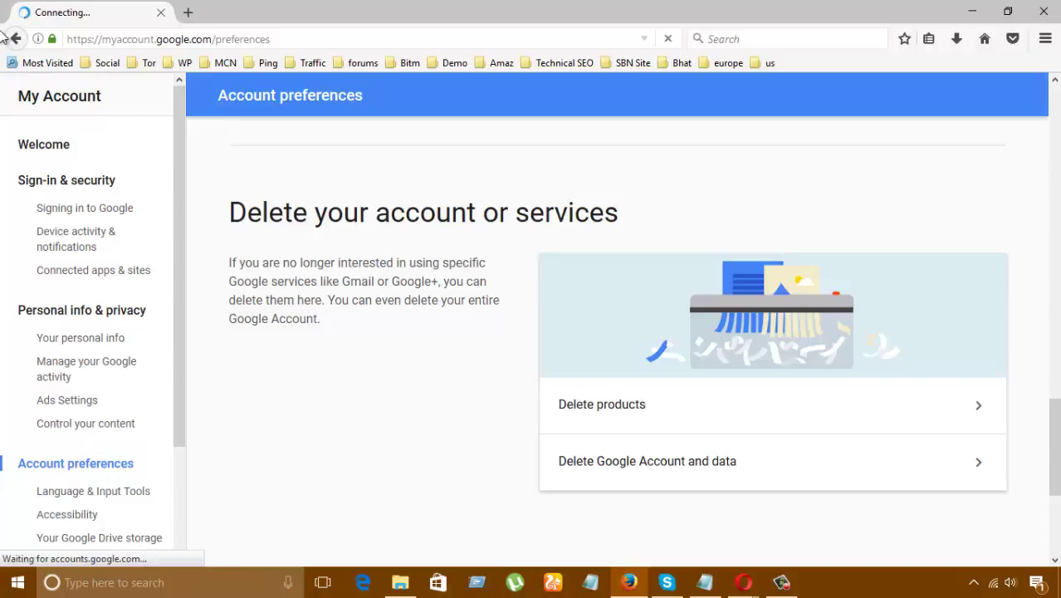
mouse_move(485, 564)
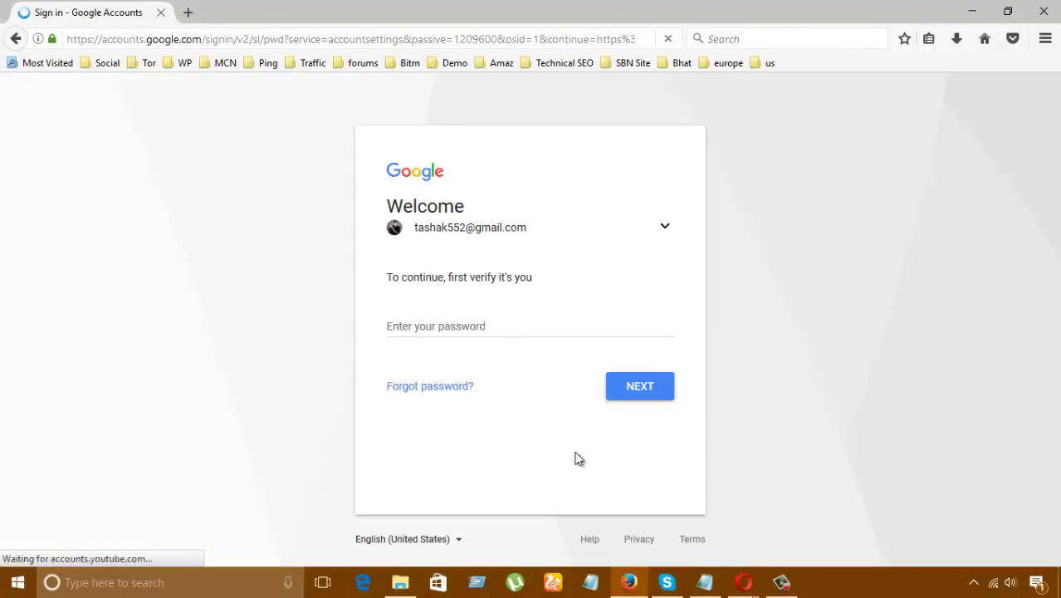
Enter the account password and submit it for verification, which is rejected as wrong.
click(529, 326)
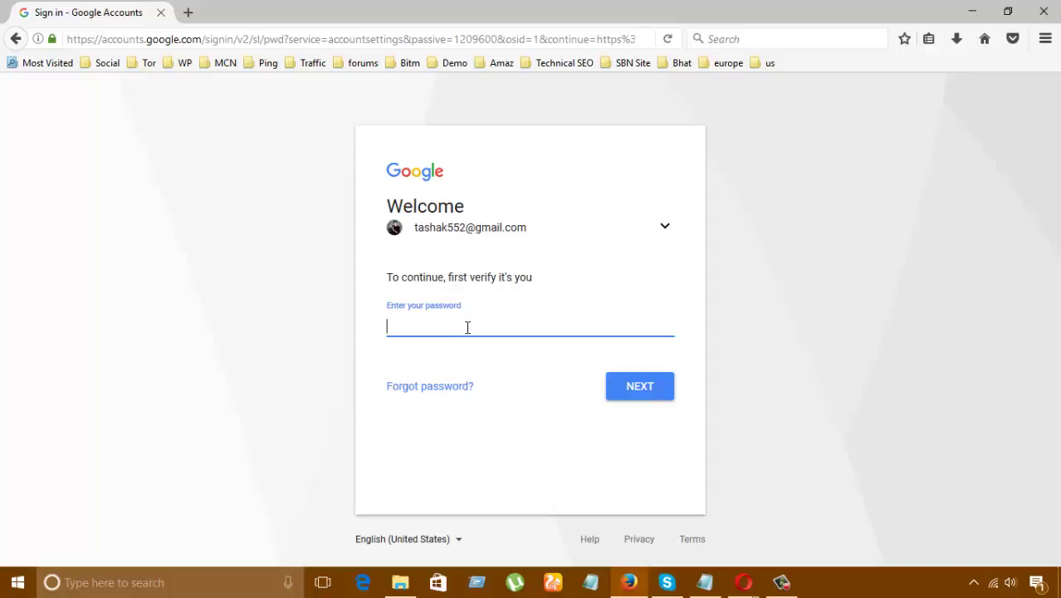
text(password)
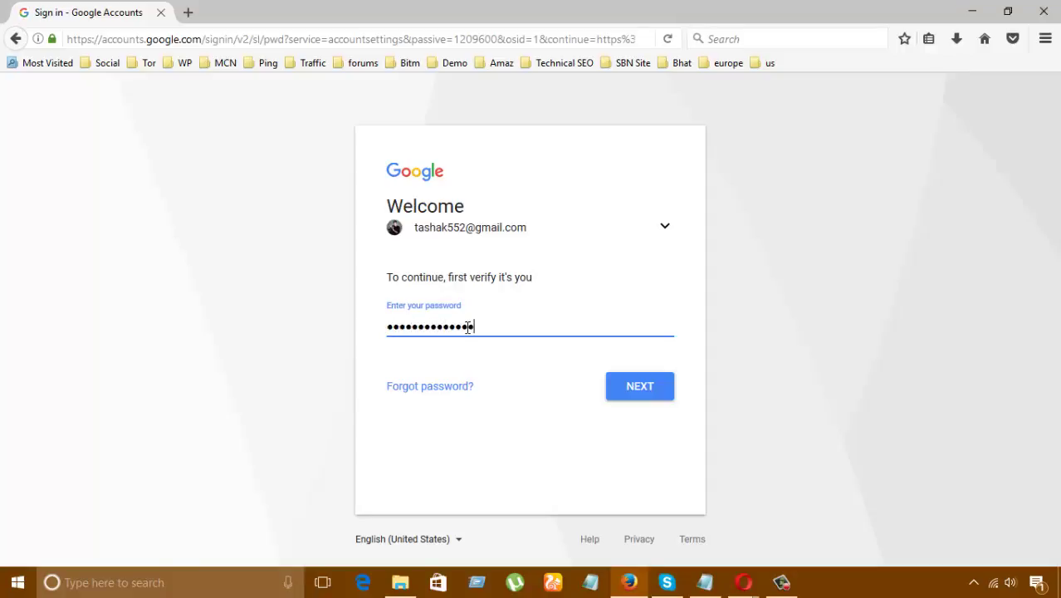
text(password)
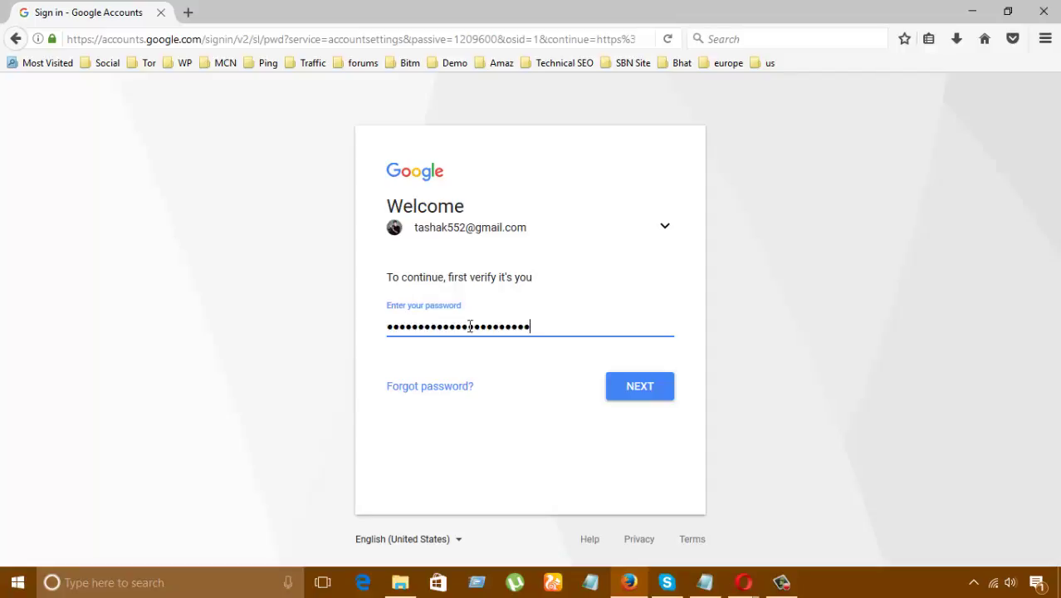
click(639, 385)
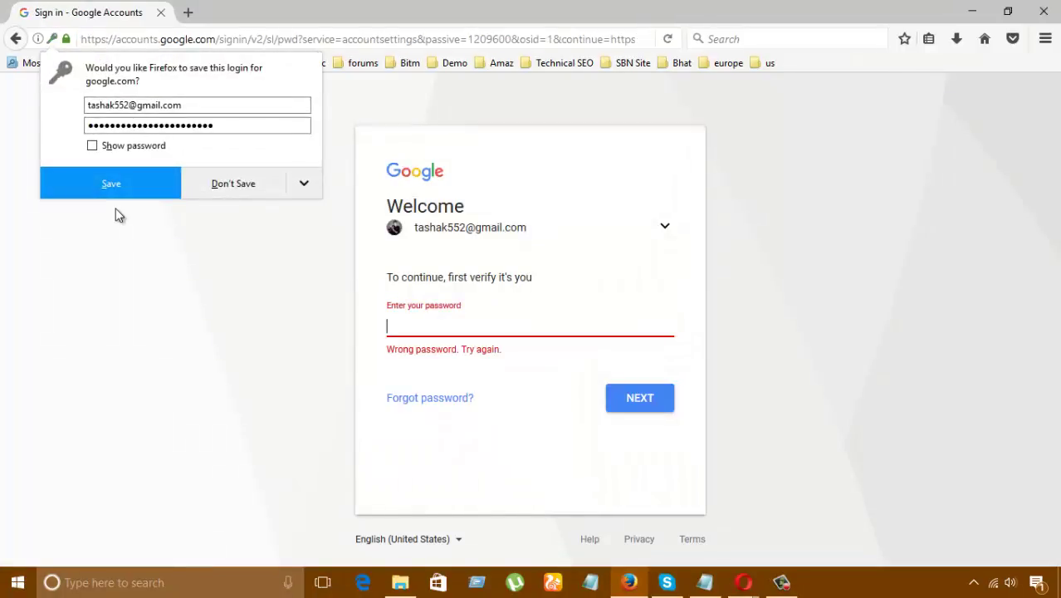
mouse_move(744, 478)
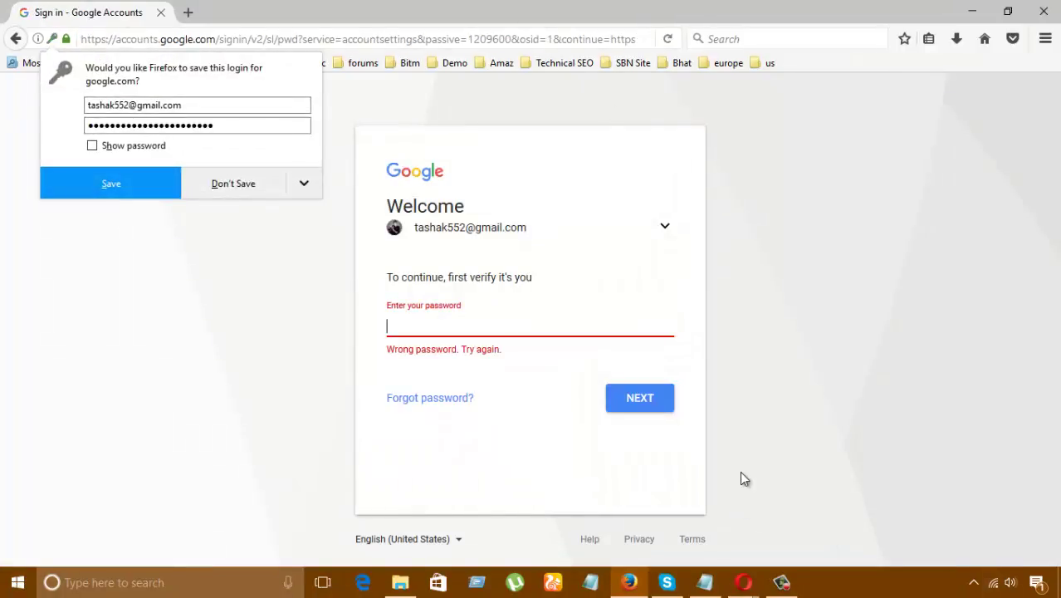
Re-enter the password and submit again, reaching the Delete a Google service page.
text(password)
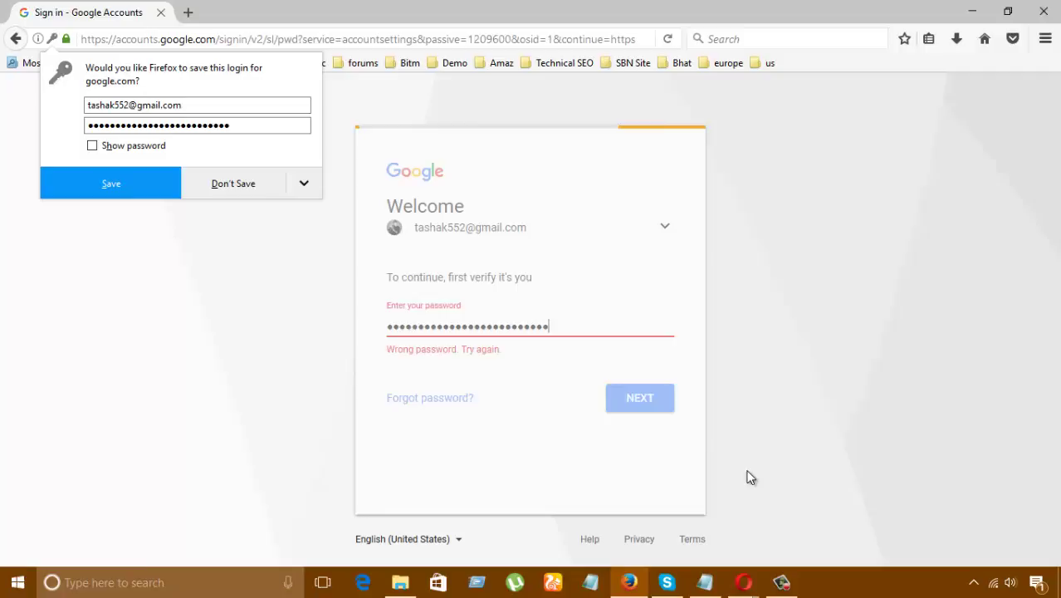
click(639, 397)
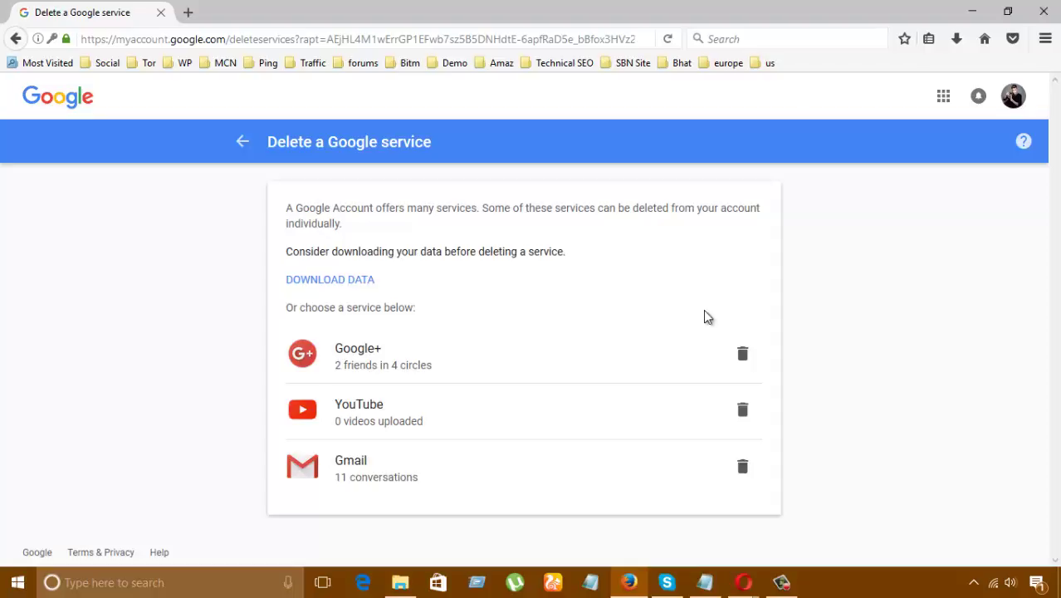
mouse_move(701, 312)
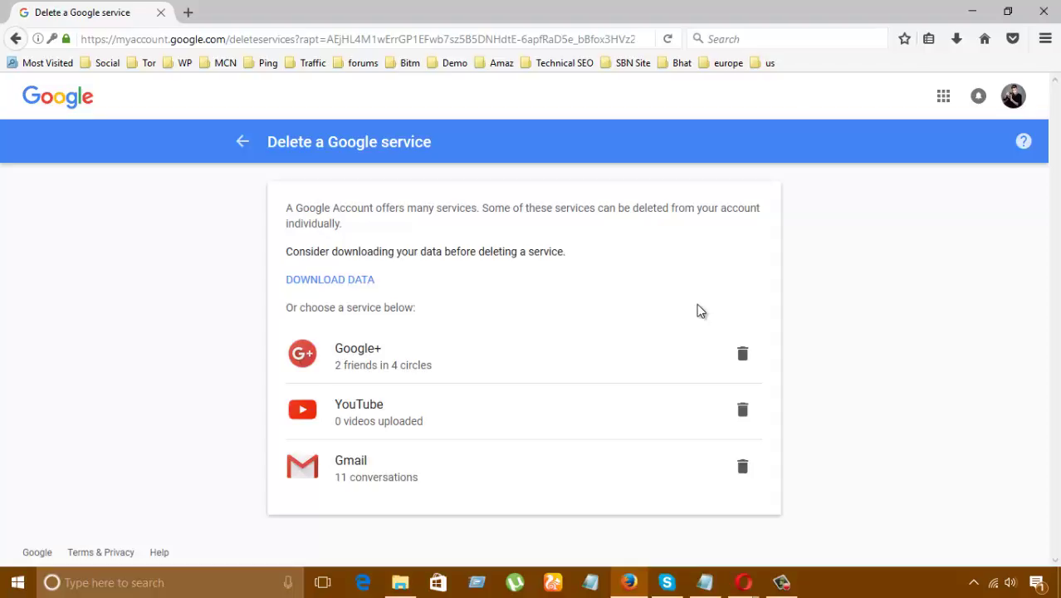
mouse_move(9, 46)
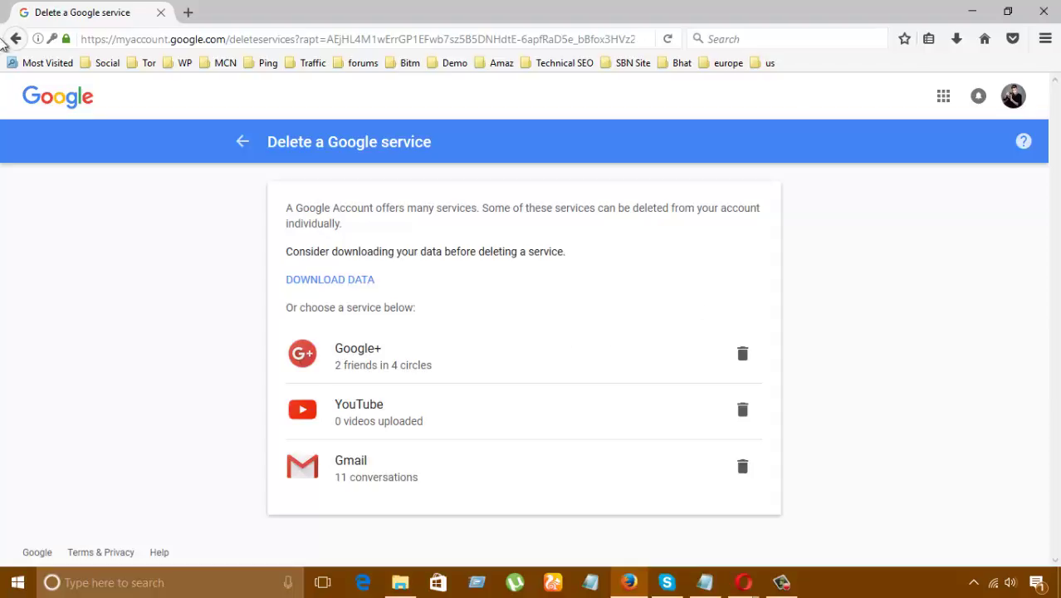
mouse_move(613, 355)
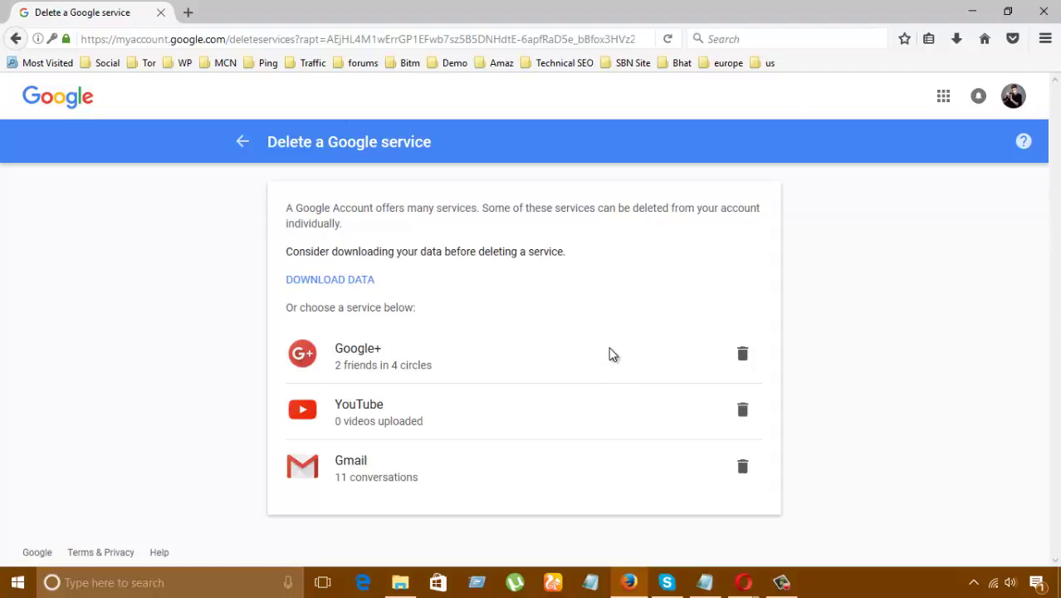
mouse_move(761, 578)
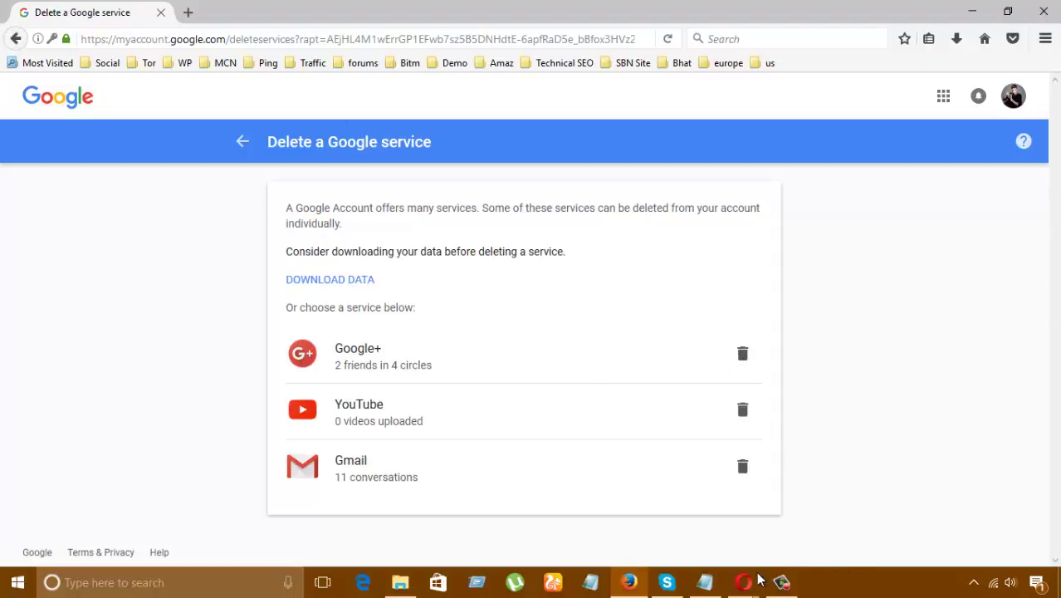